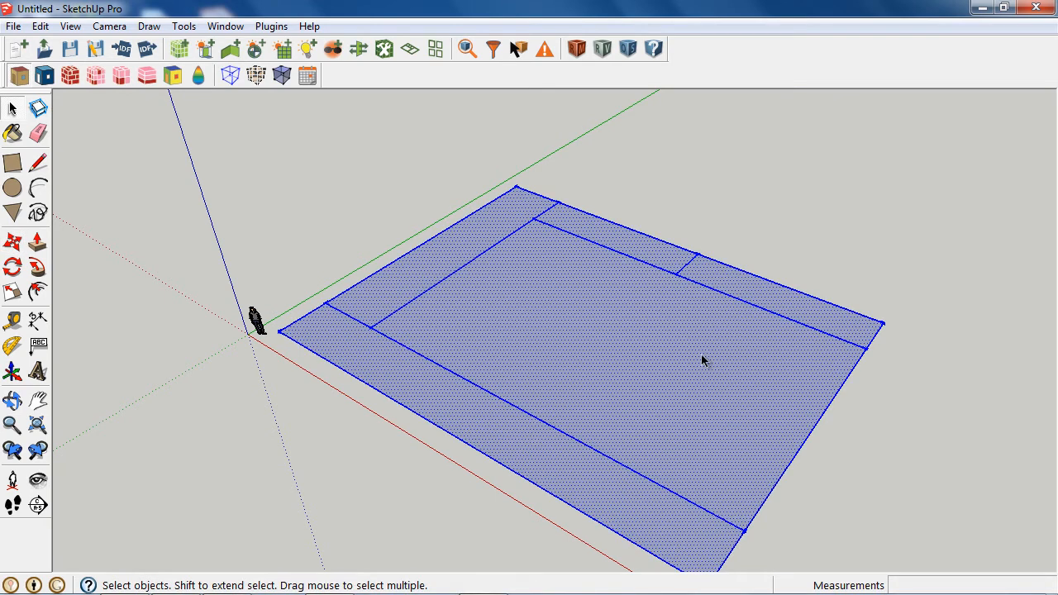
# - Extrude the floor plan into one story of OpenStudio spaces, keeping the default floor height
pyautogui.click(409, 49)
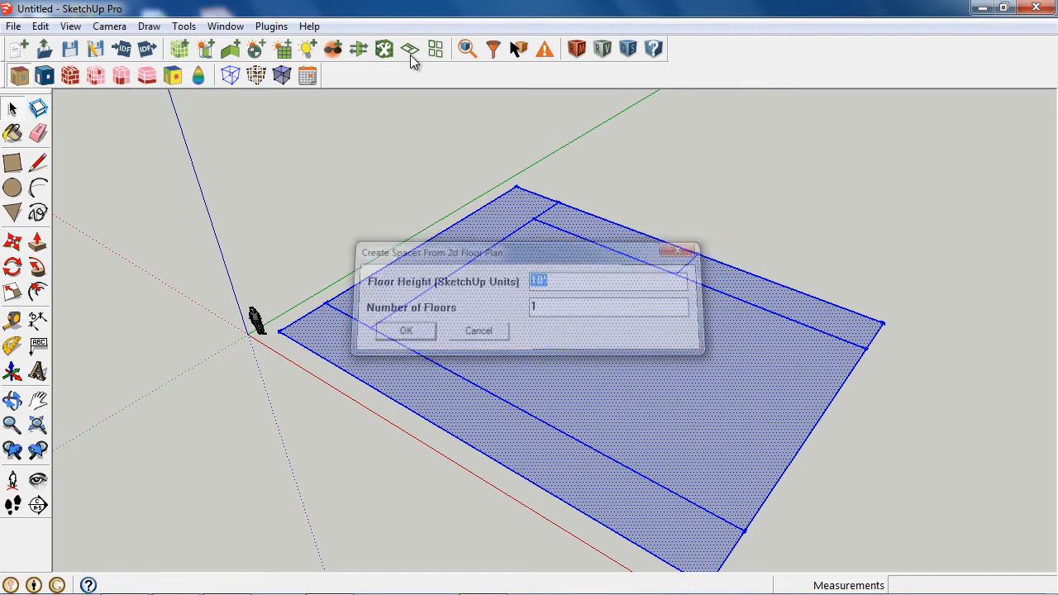
pyautogui.click(406, 331)
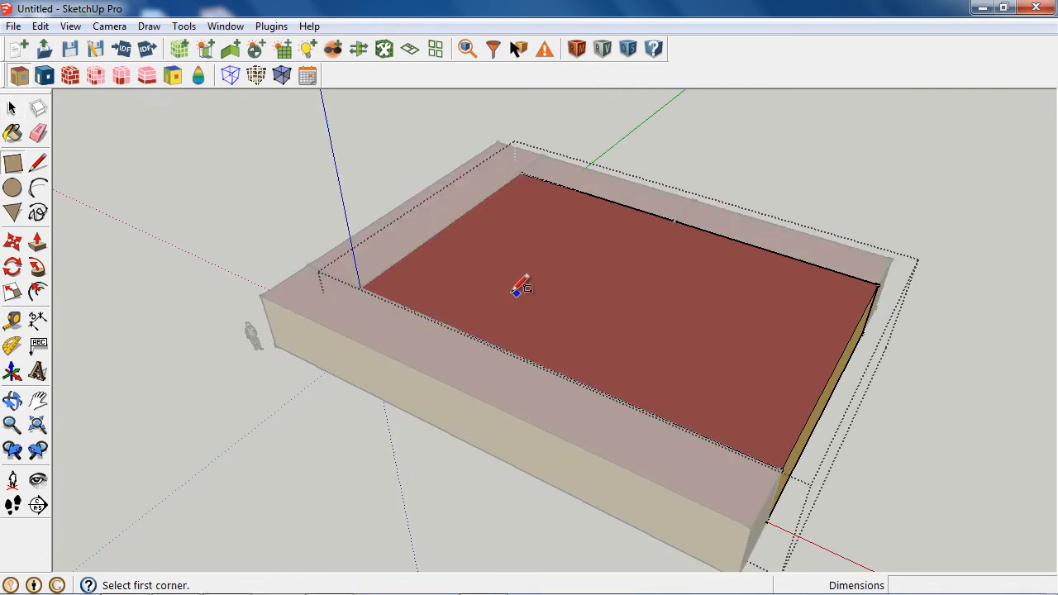
pyautogui.moveTo(519, 289); pyautogui.dragTo(625, 279)
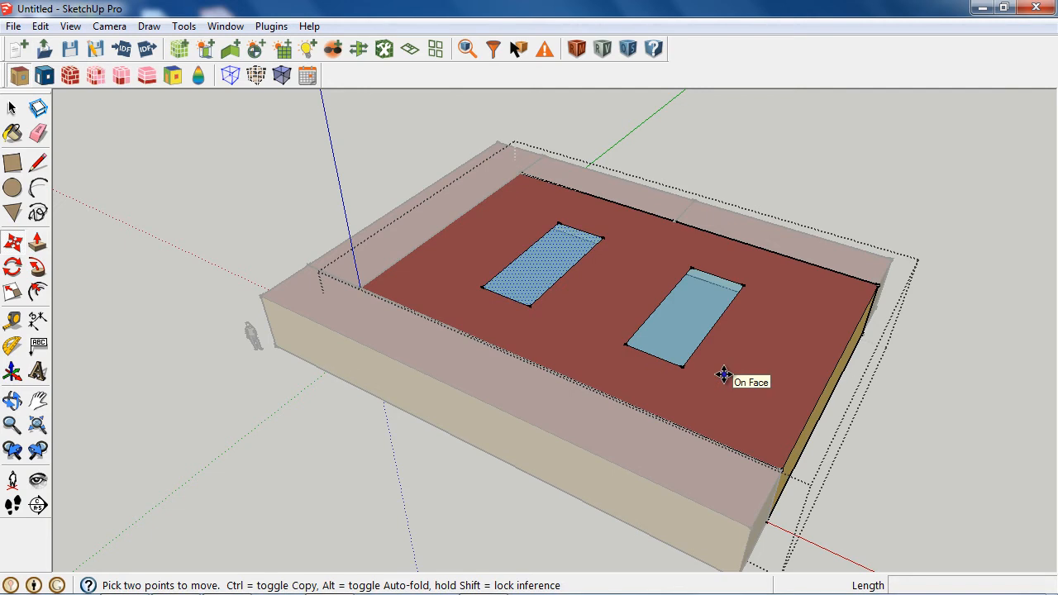
pyautogui.moveTo(542, 314)
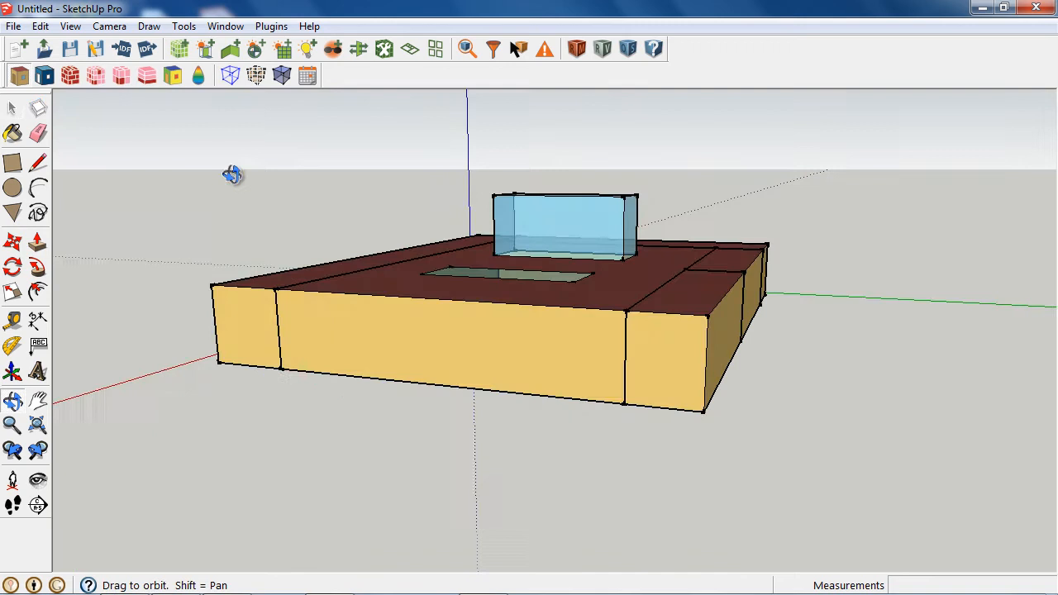
pyautogui.moveTo(234, 174); pyautogui.dragTo(256, 343)
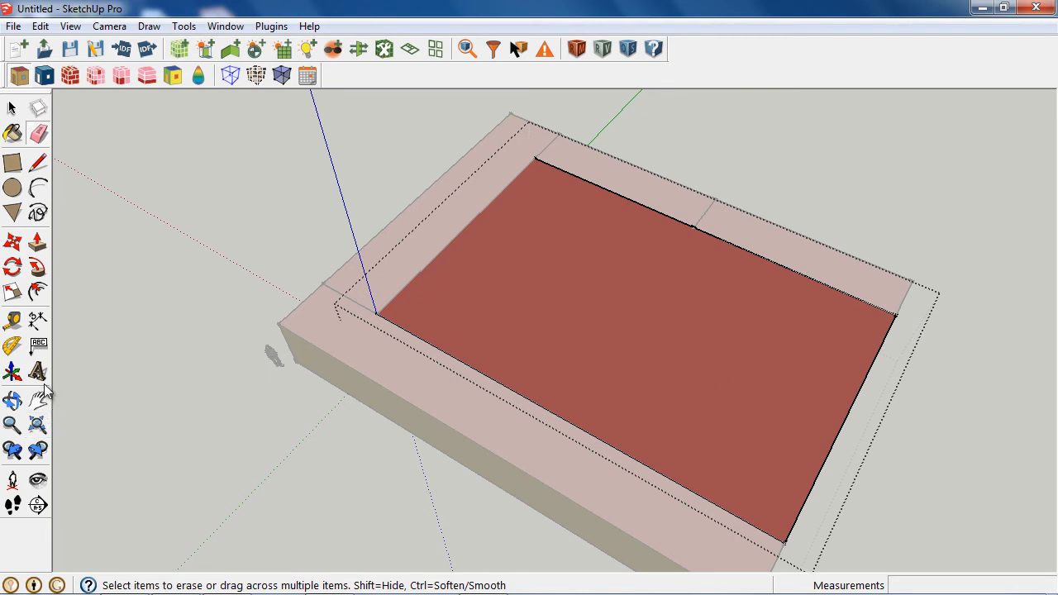
# - Place a guide parallel to the back roof edge and draw a line splitting the roof face
pyautogui.click(12, 321)
pyautogui.write("10'")
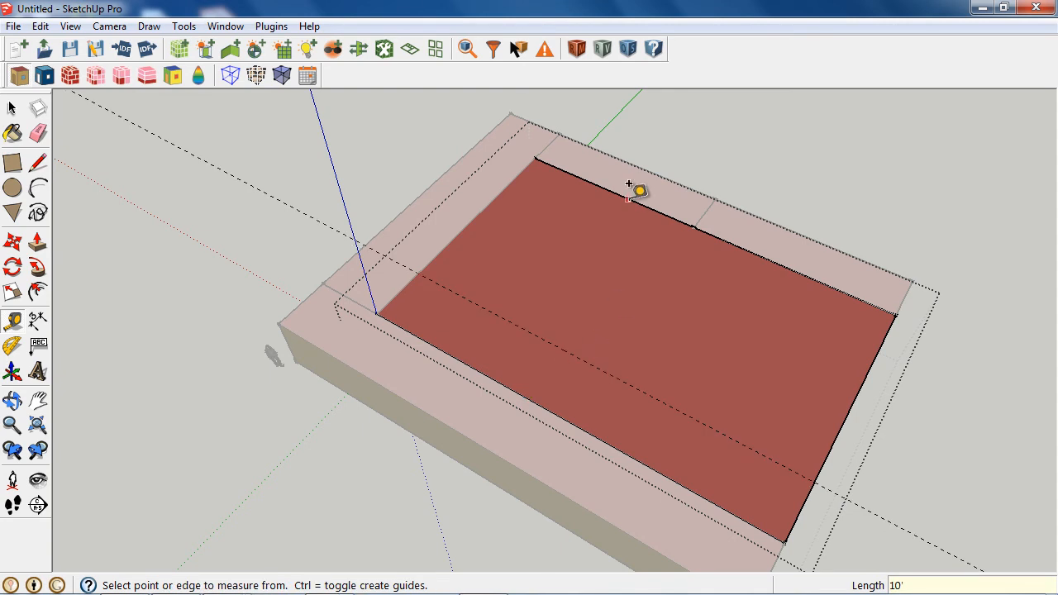
pyautogui.click(638, 192)
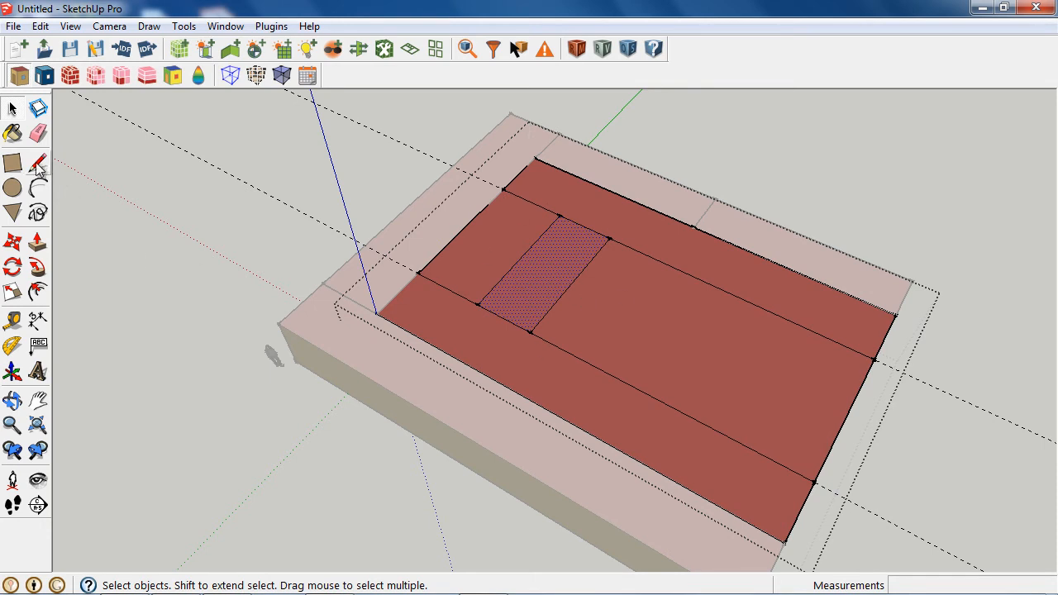
pyautogui.click(37, 162)
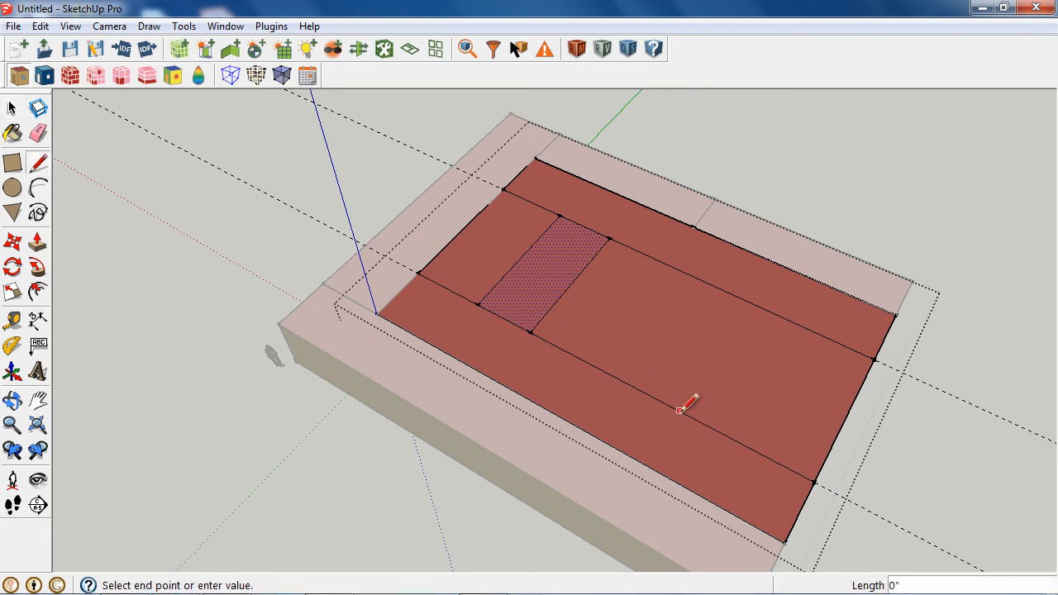
pyautogui.click(746, 447)
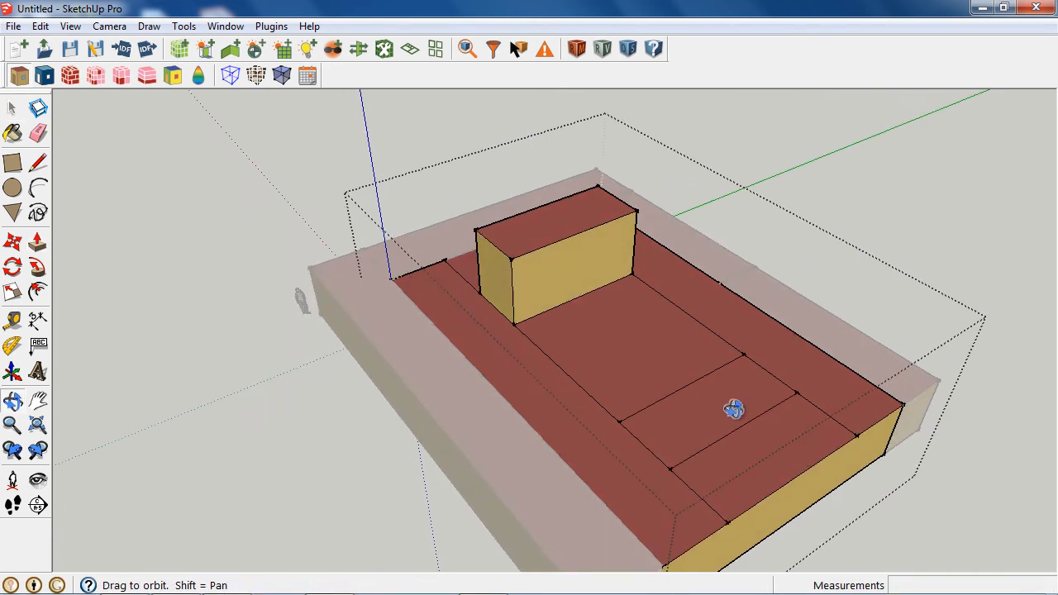
# - Push/pull the second roof patch up into a rectangular box
pyautogui.click(706, 404)
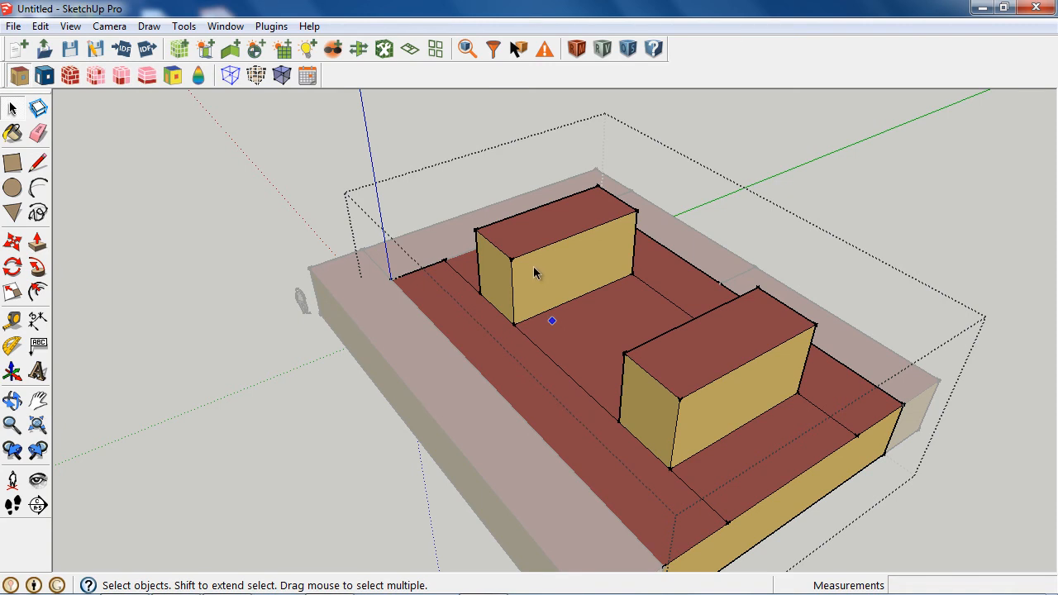
pyautogui.moveTo(544, 285)
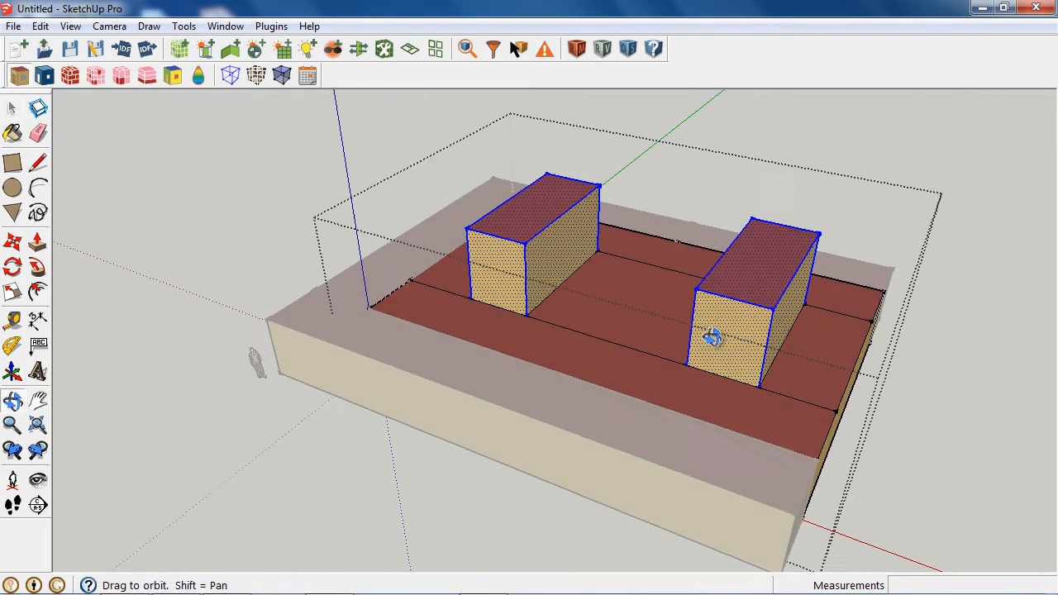
# - Run the Set Window to Wall Ratio user script, accepting its ratio and offset settings
pyautogui.click(271, 26)
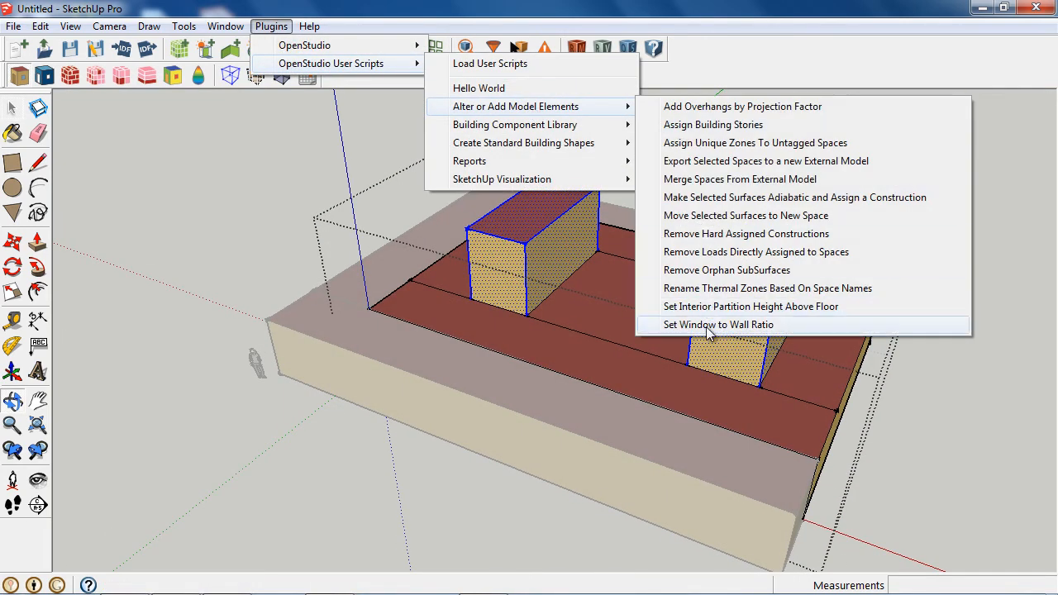
pyautogui.click(718, 324)
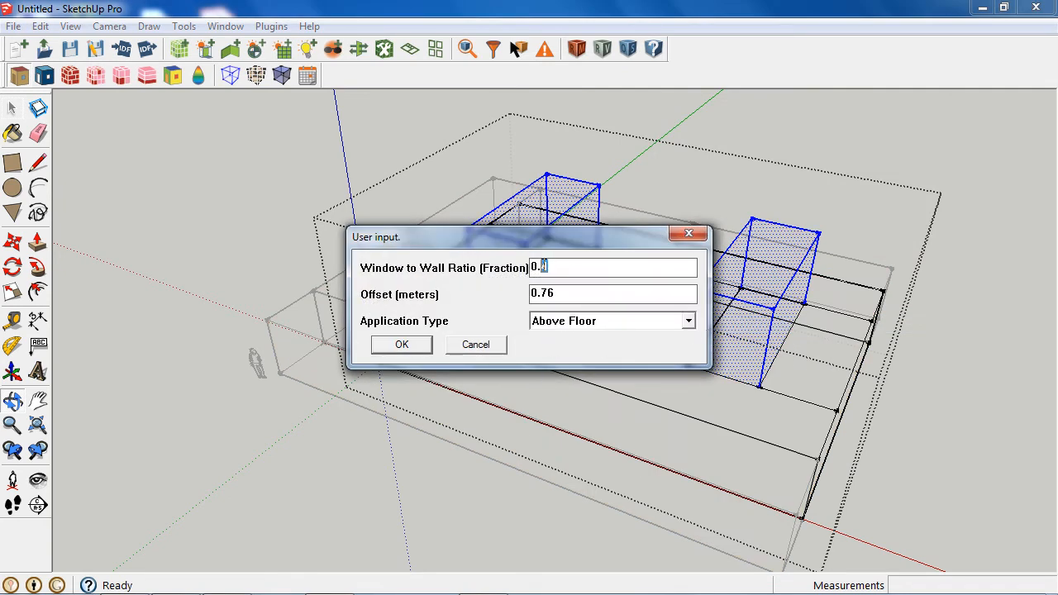
pyautogui.click(401, 345)
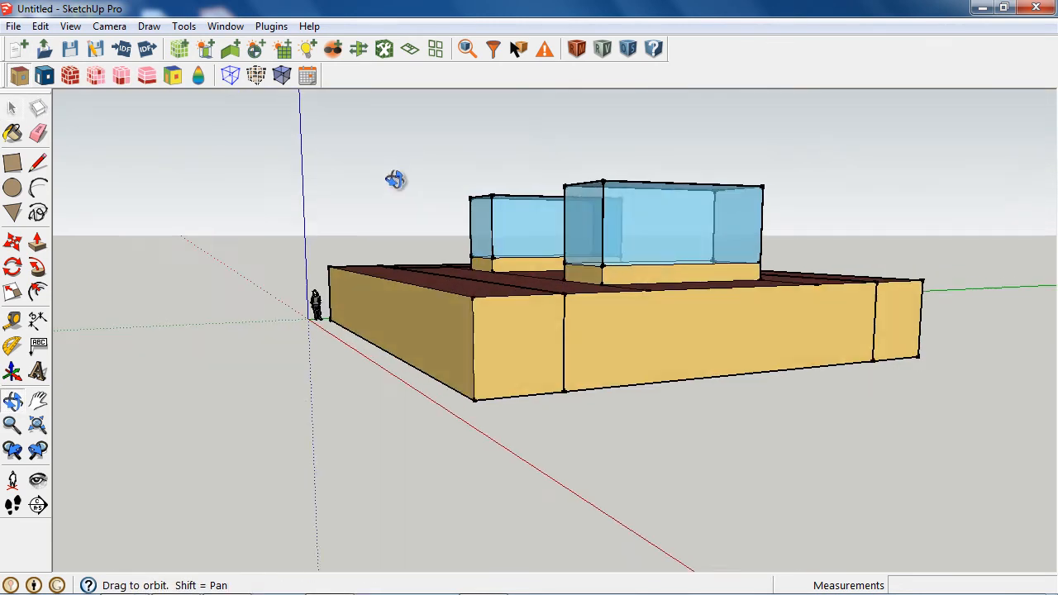
pyautogui.moveTo(395, 179); pyautogui.dragTo(586, 396)
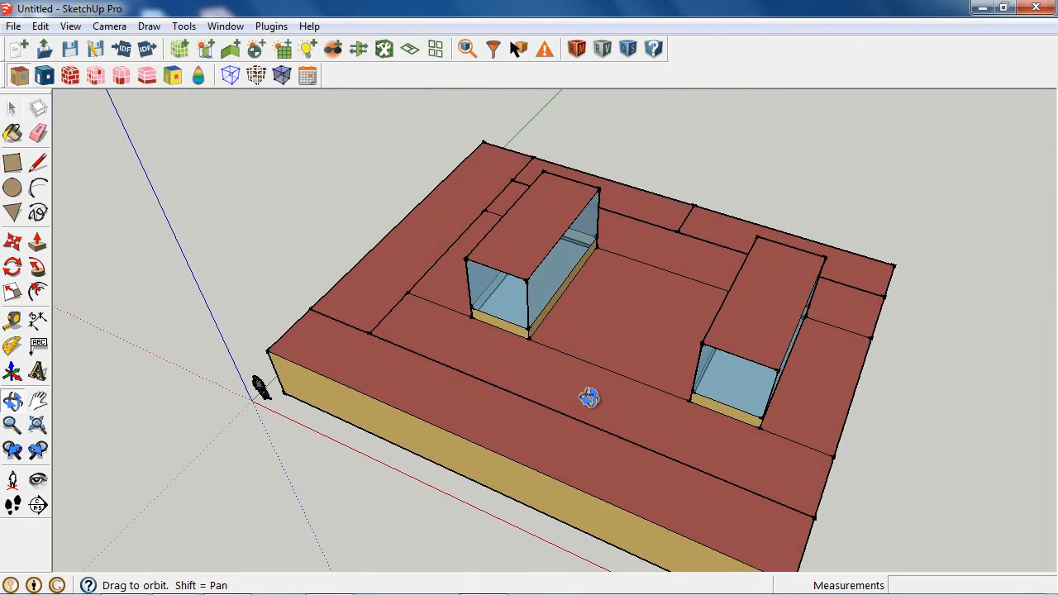
pyautogui.moveTo(545, 425)
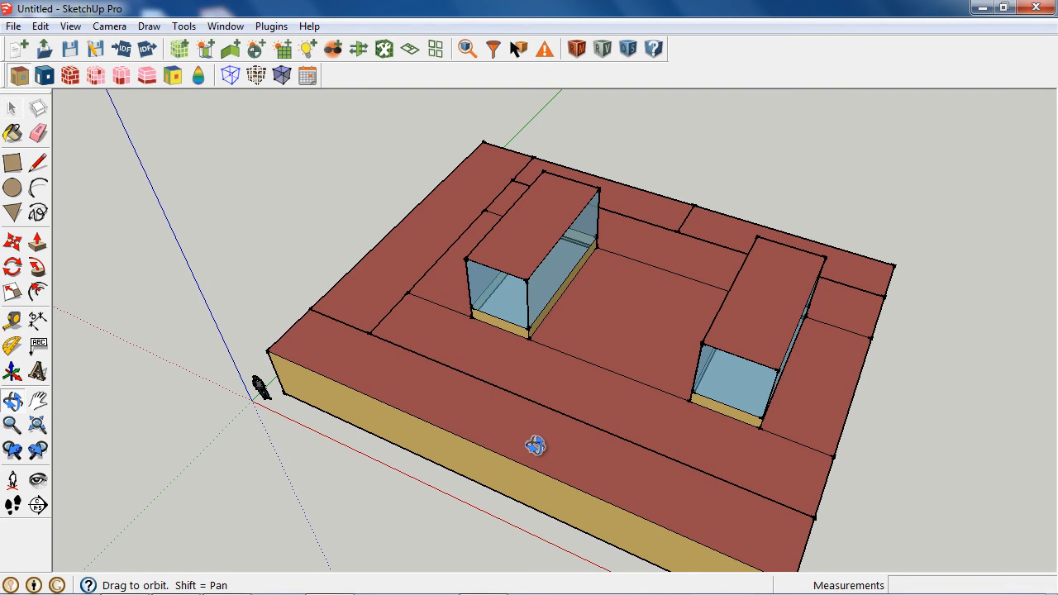
pyautogui.moveTo(569, 441)
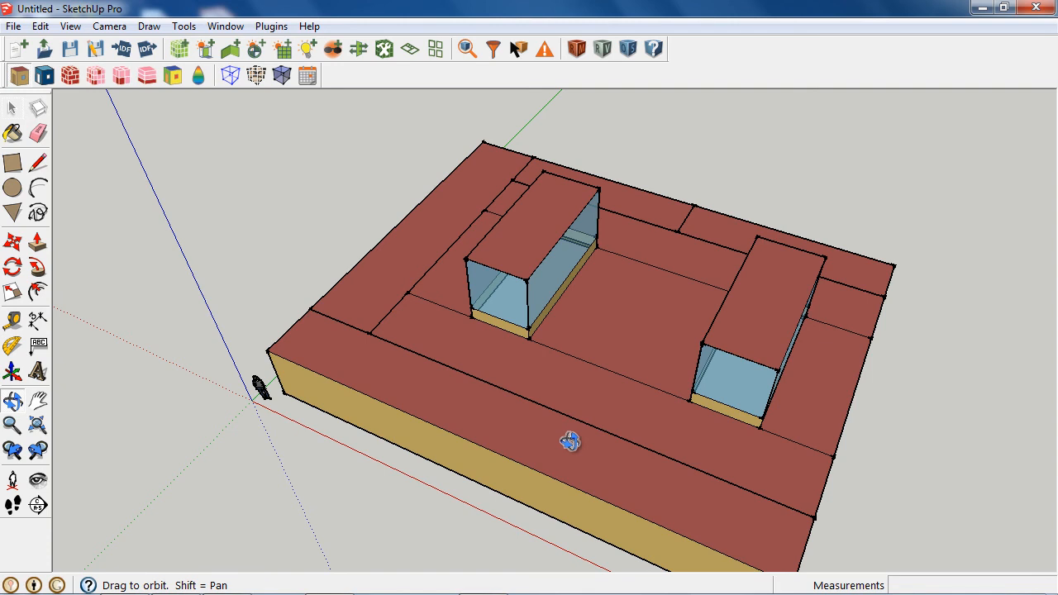
pyautogui.moveTo(570, 441); pyautogui.dragTo(535, 364)
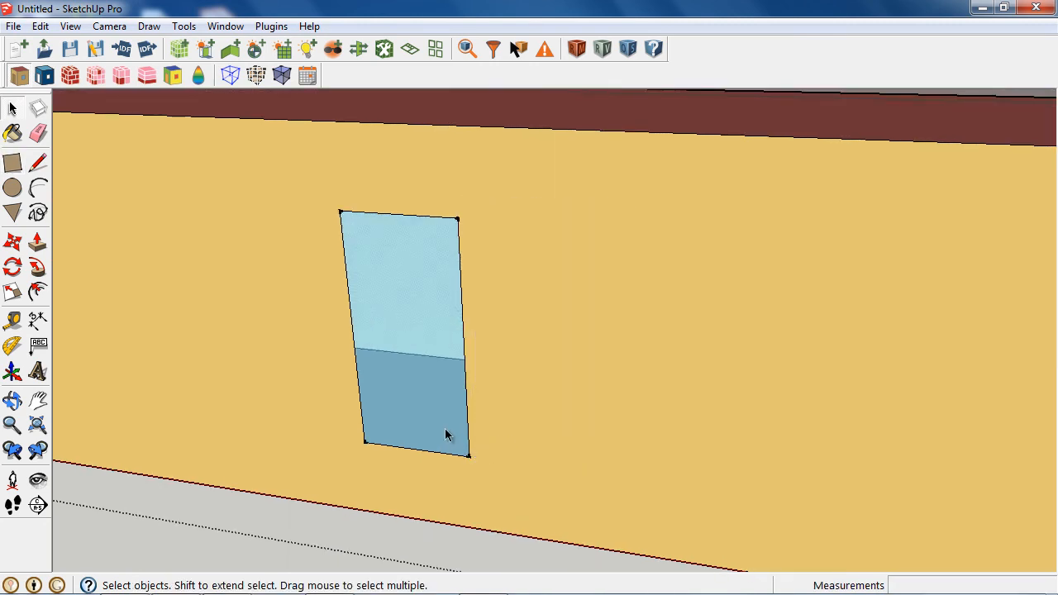
# - Select the small window on the front wall and pick a tool from the left toolbar
pyautogui.click(446, 435)
pyautogui.write('1')
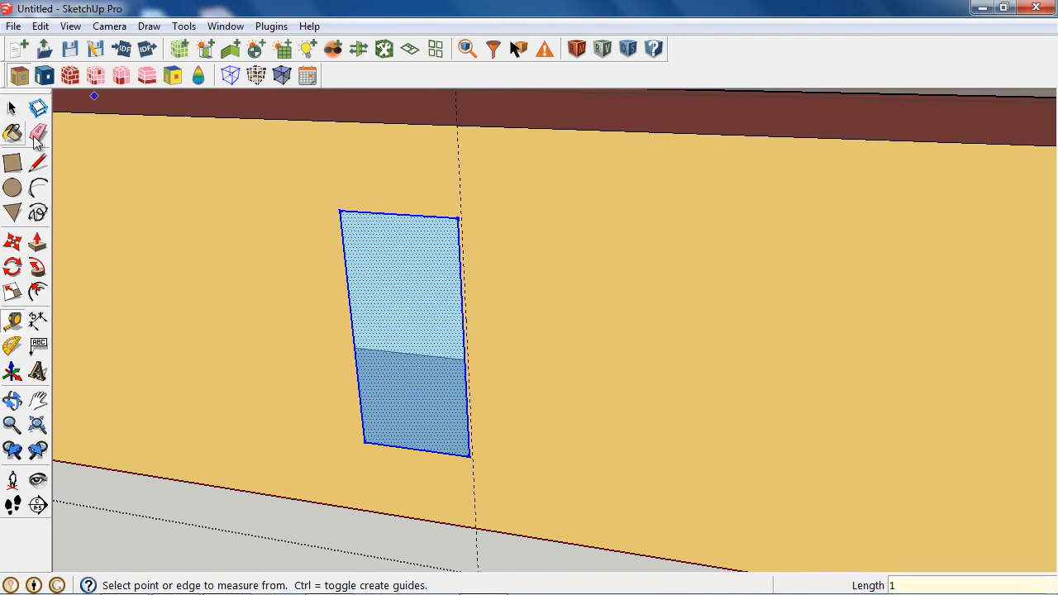
pyautogui.click(12, 108)
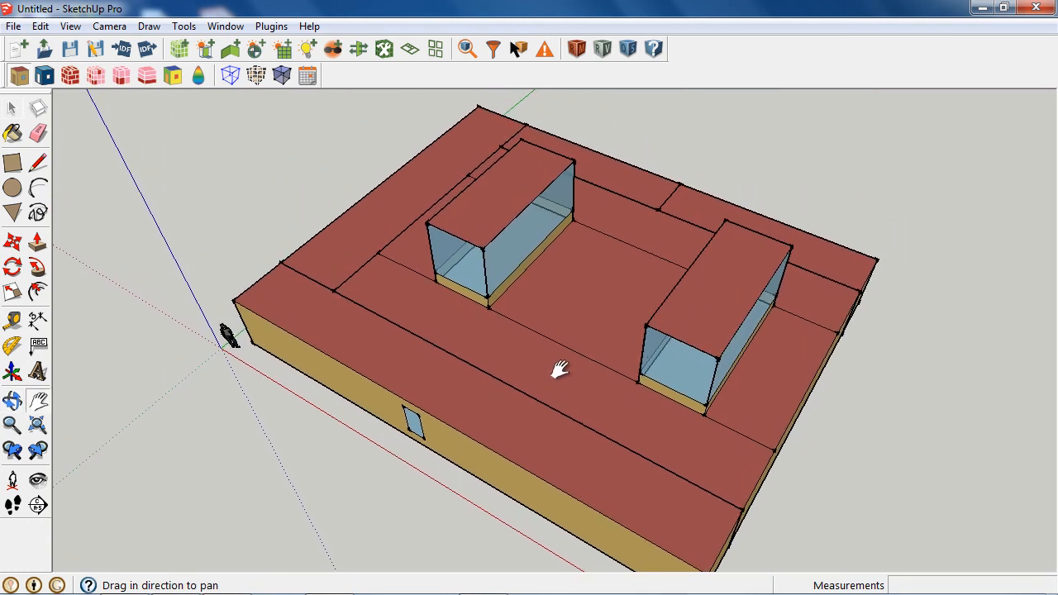
pyautogui.moveTo(558, 368); pyautogui.dragTo(285, 268)
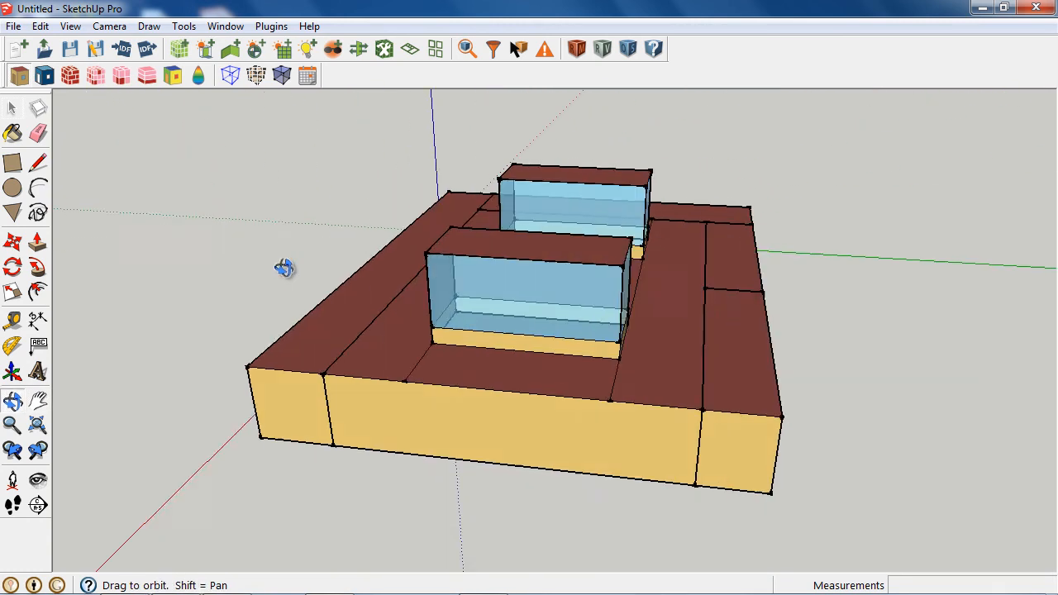
pyautogui.moveTo(286, 267); pyautogui.dragTo(590, 281)
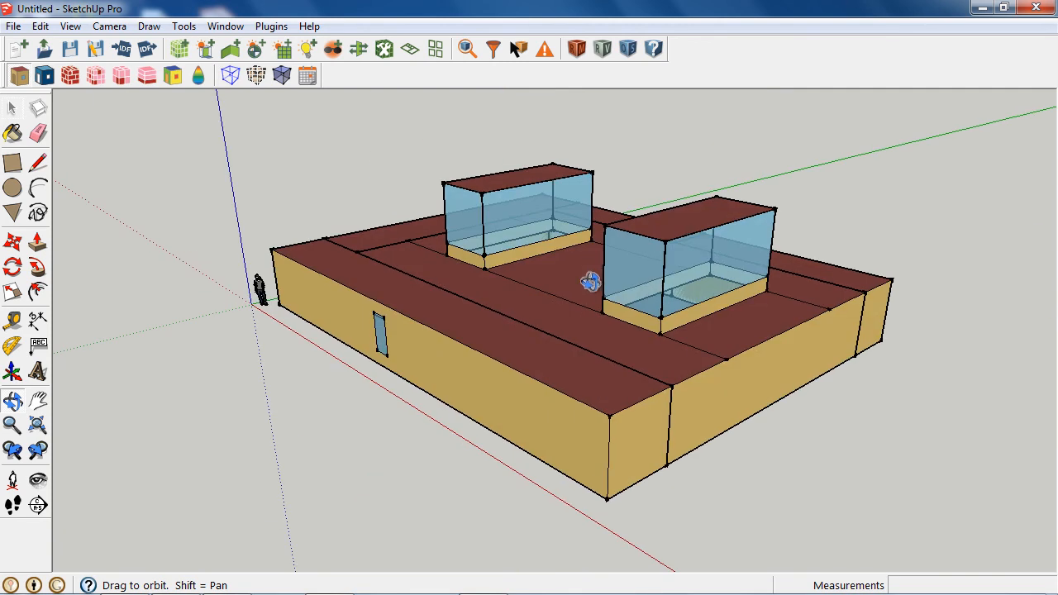
pyautogui.moveTo(591, 281); pyautogui.dragTo(591, 319)
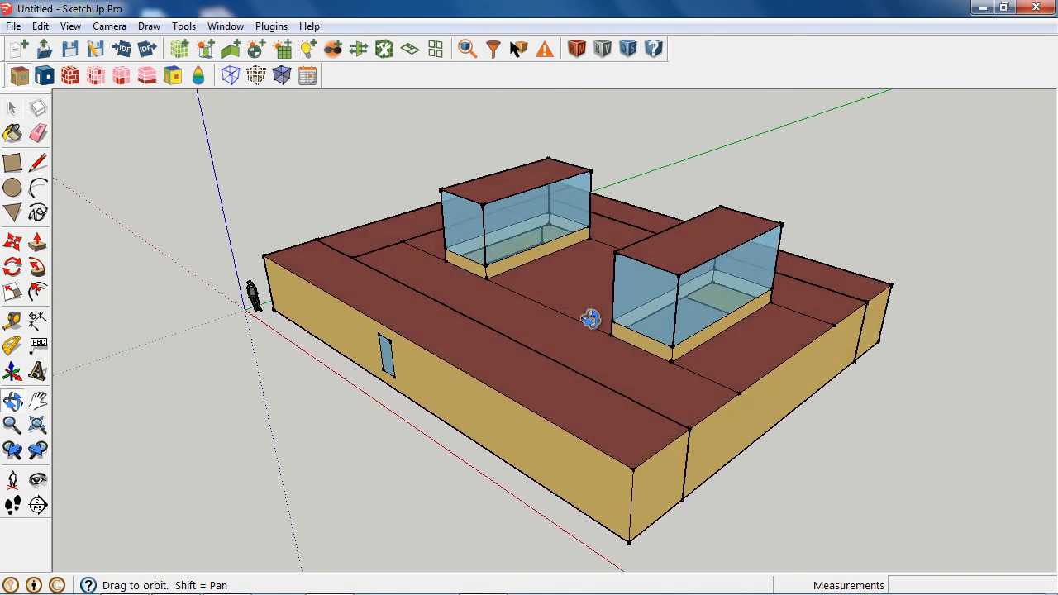